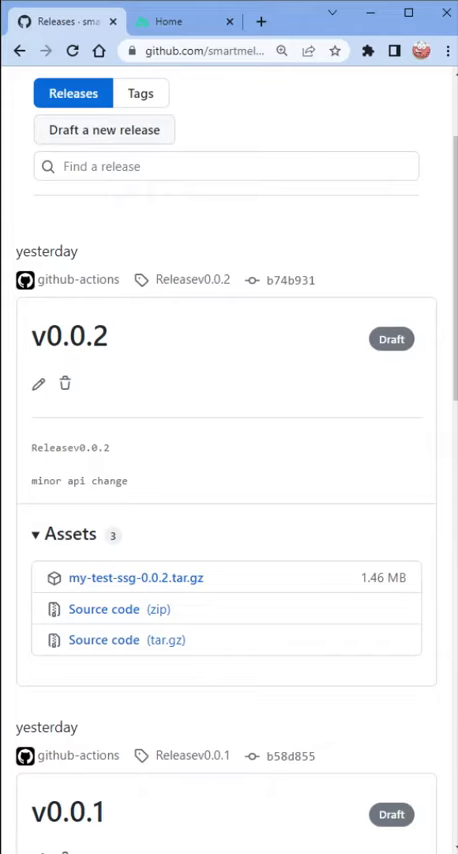
mouse_move(118, 583)
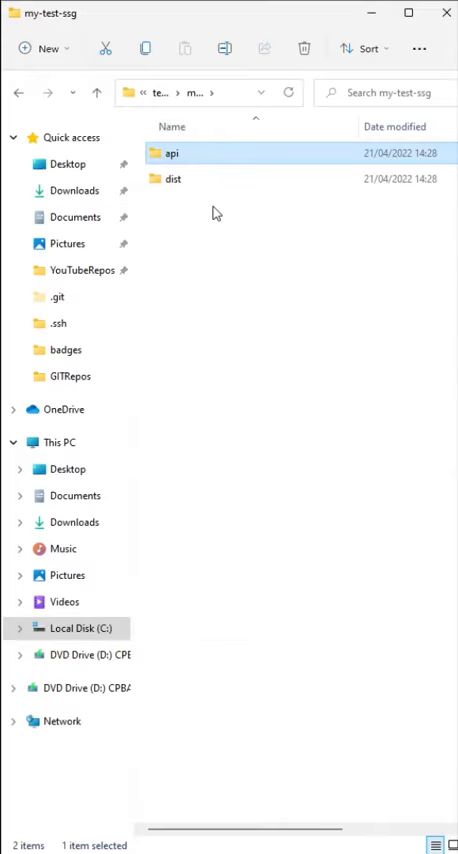
Open the api folder inside C:\temp\my-test-ssg
left_click(172, 179)
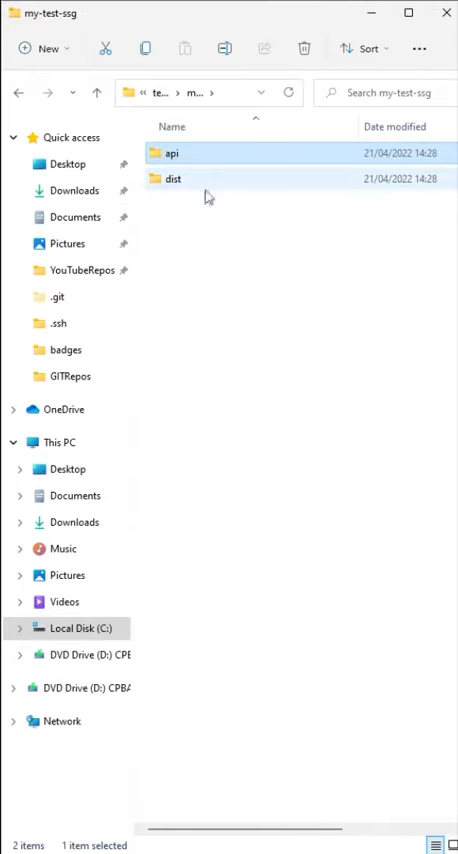
double_click(173, 153)
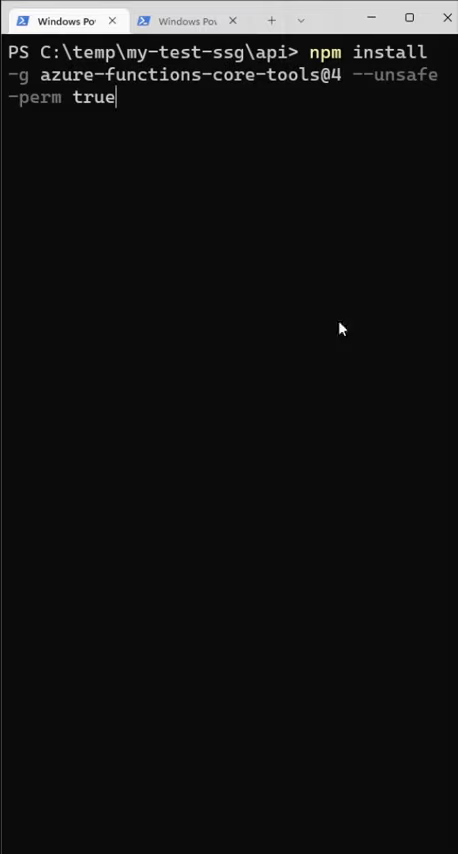
mouse_move(197, 94)
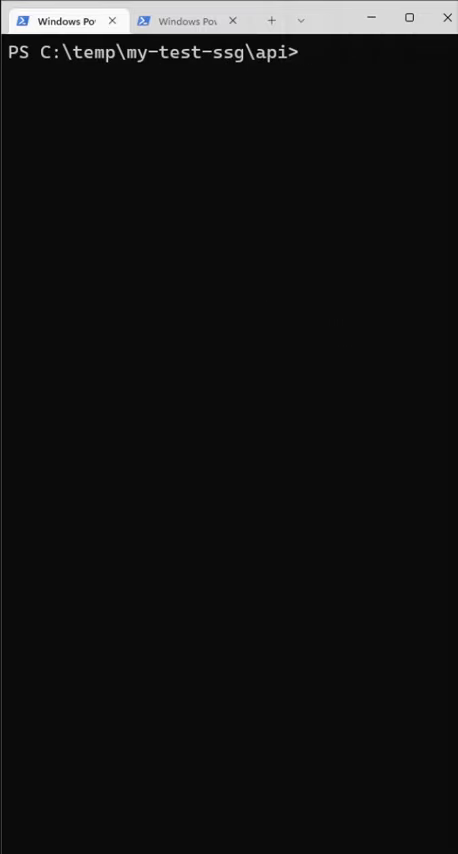
Run 'func start' in the api folder to launch the Azure Functions host
type("func s")
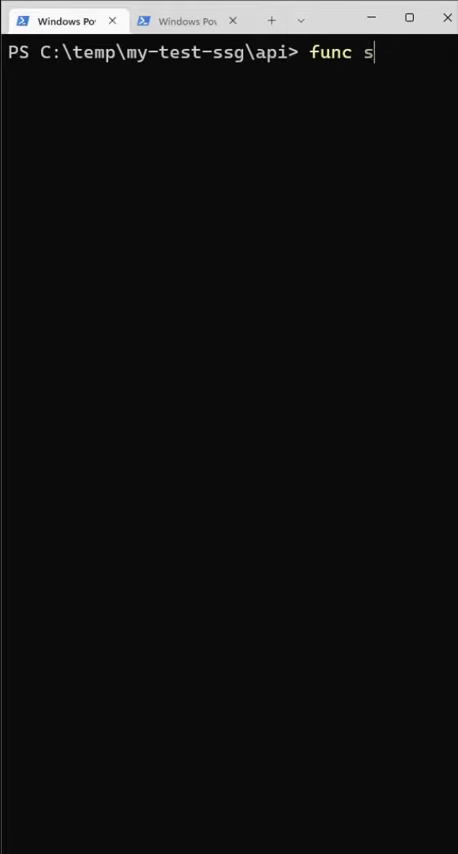
key("Return")
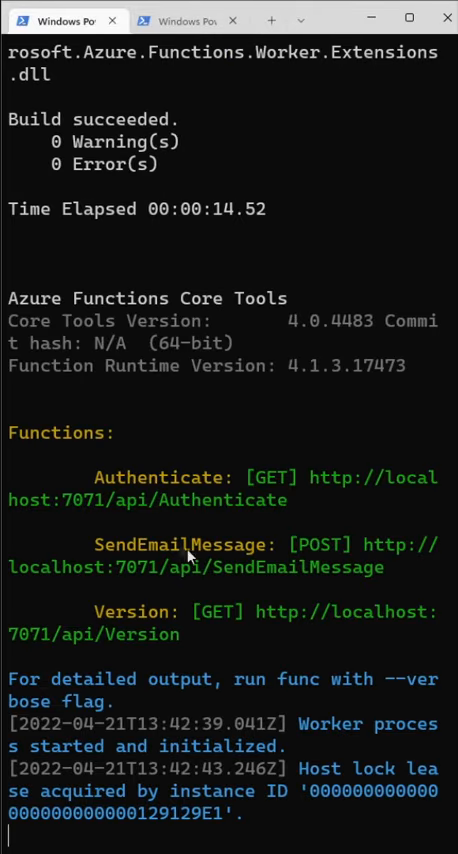
In the second PowerShell tab, run live-server on localhost:3000 proxying /api to localhost:7071
left_click(188, 19)
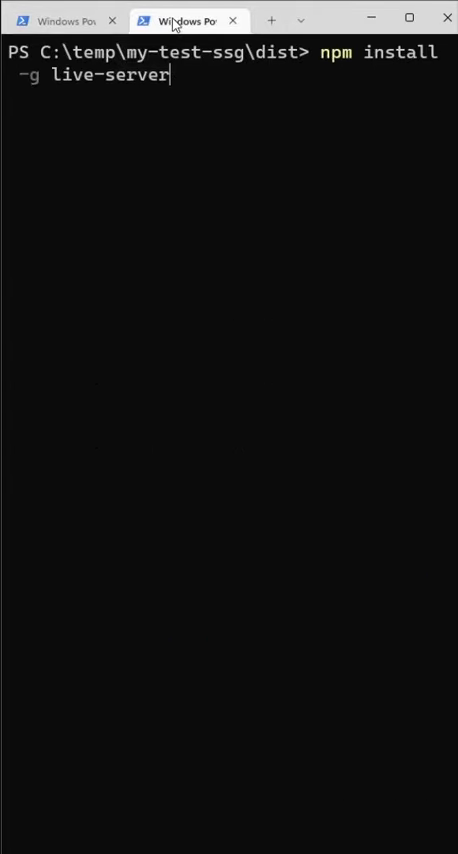
mouse_move(349, 67)
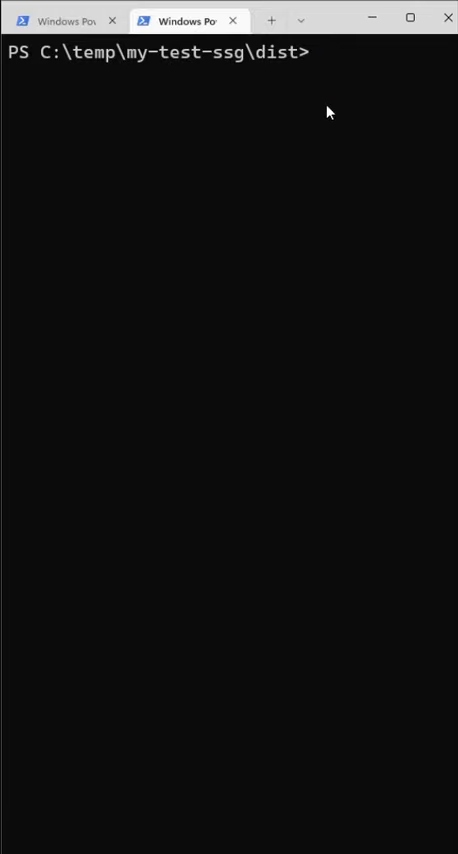
type("live-server --port=3000 --host=localhost --proxy=/api:http://localhost:7071/api")
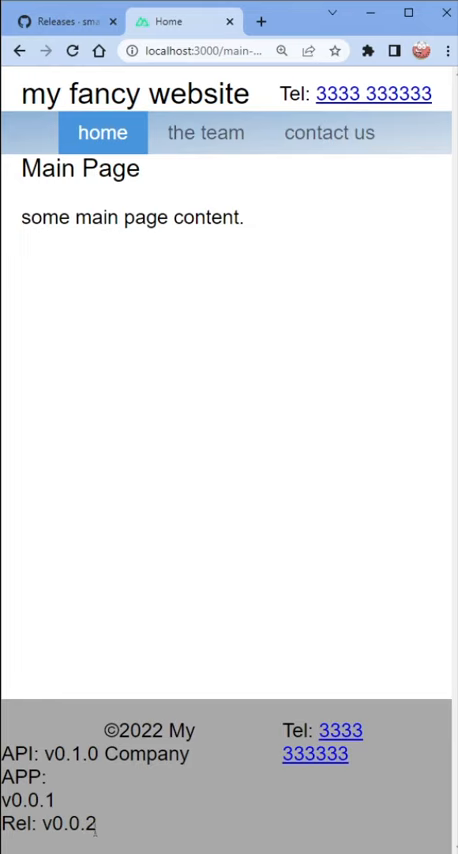
Highlight the 'v0.0.2' release version in the localhost:3000 page footer
double_click(71, 824)
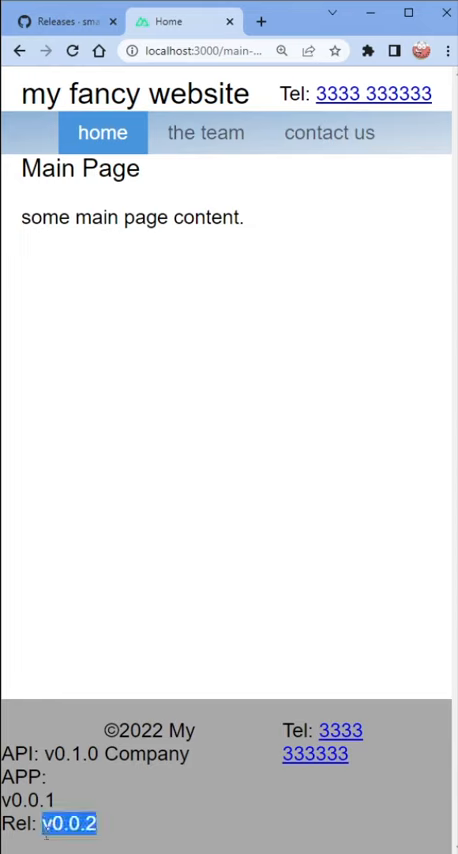